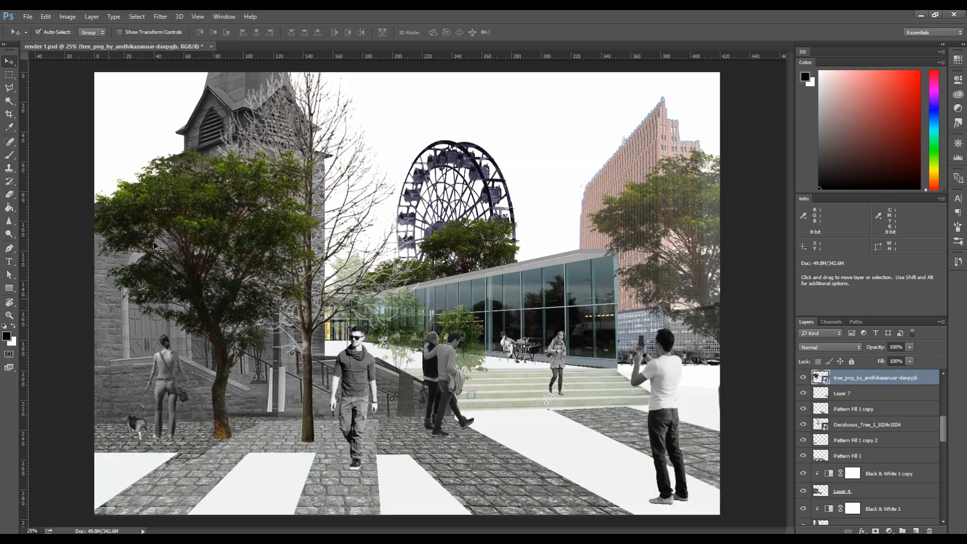
# Browse the Image menu and apply Auto Color to the street-scene render.
pyautogui.click(67, 16)
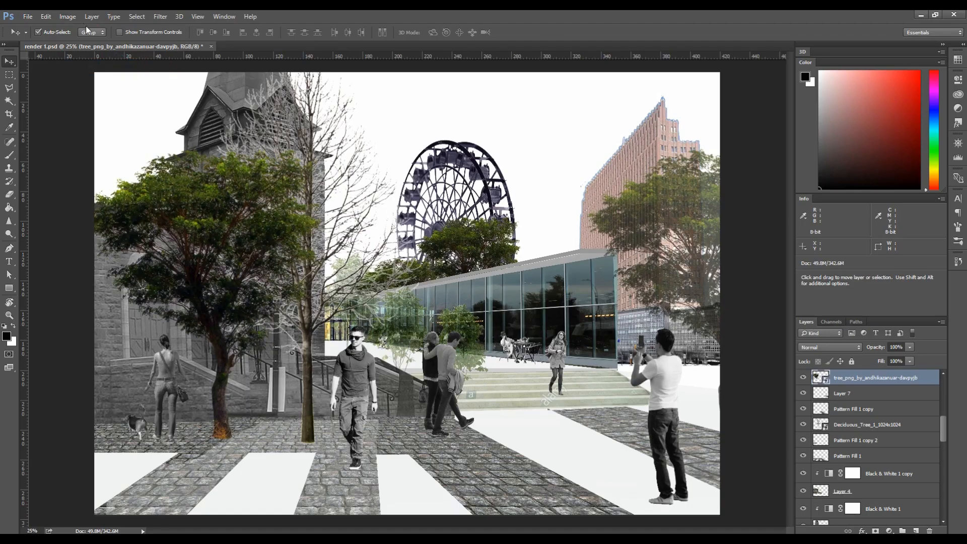
pyautogui.click(68, 16)
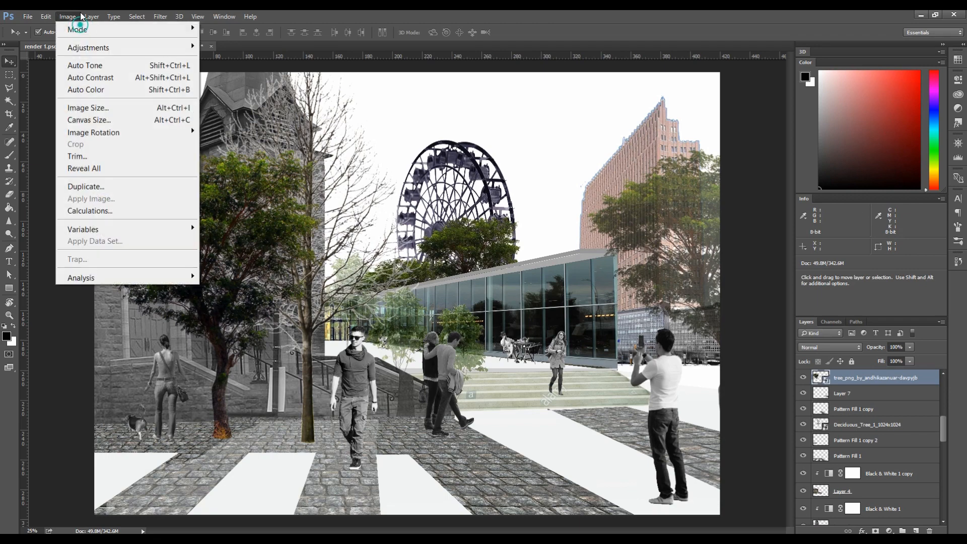
pyautogui.click(229, 172)
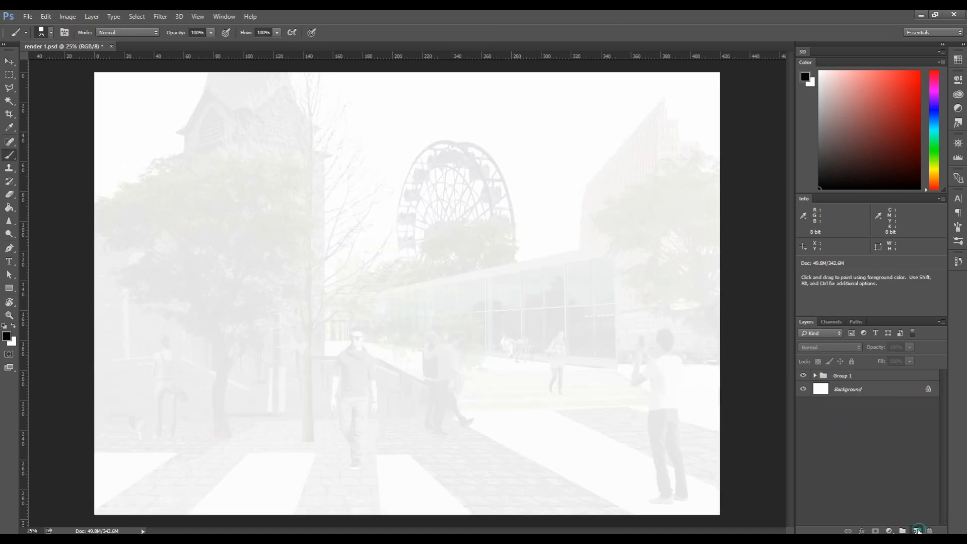
# Add a new layer and draw straight perspective lines converging on the box.
pyautogui.click(919, 531)
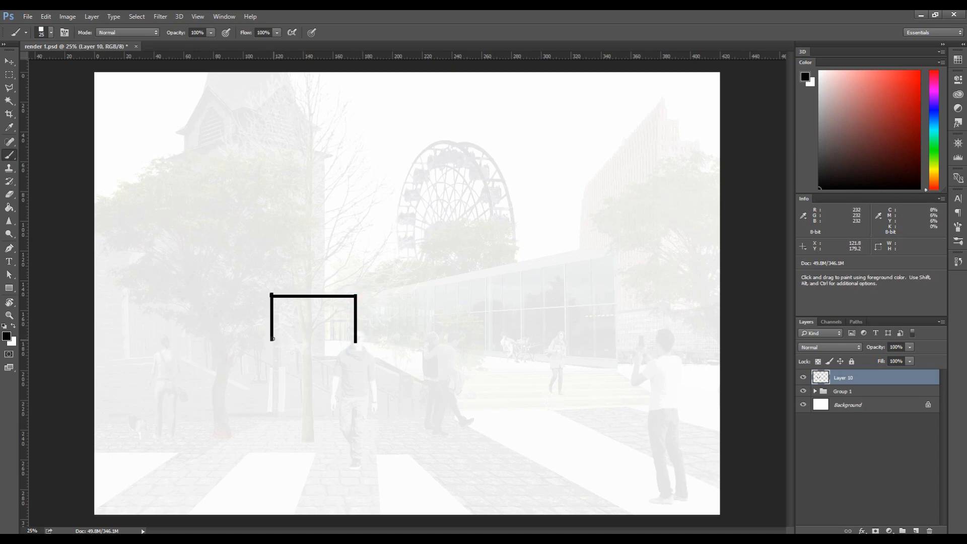
pyautogui.moveTo(356, 340); pyautogui.dragTo(619, 368)
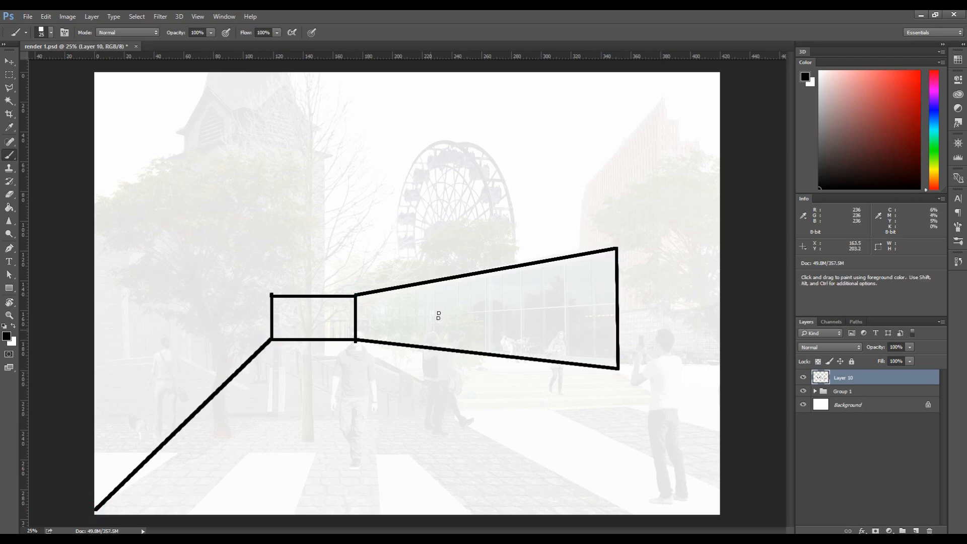
pyautogui.moveTo(355, 338); pyautogui.dragTo(629, 511)
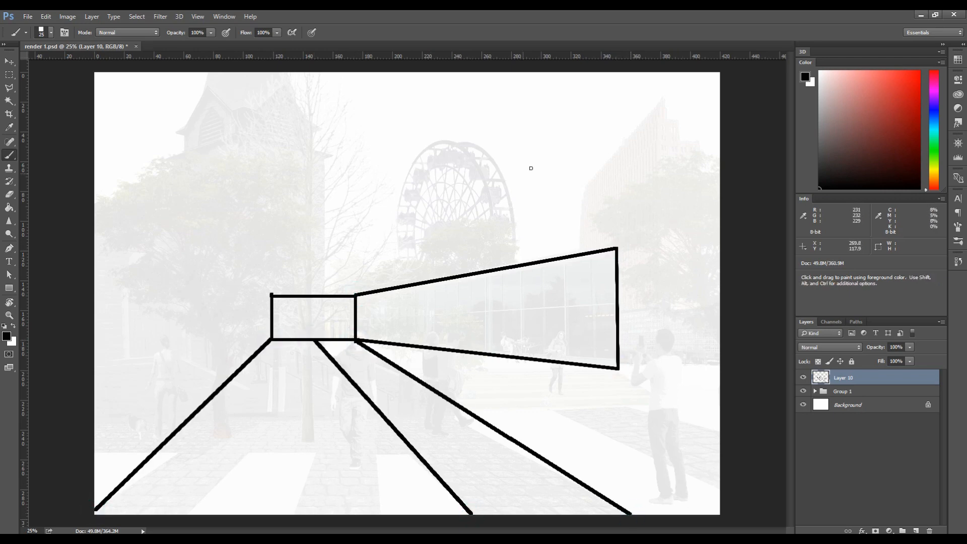
pyautogui.moveTo(270, 295)
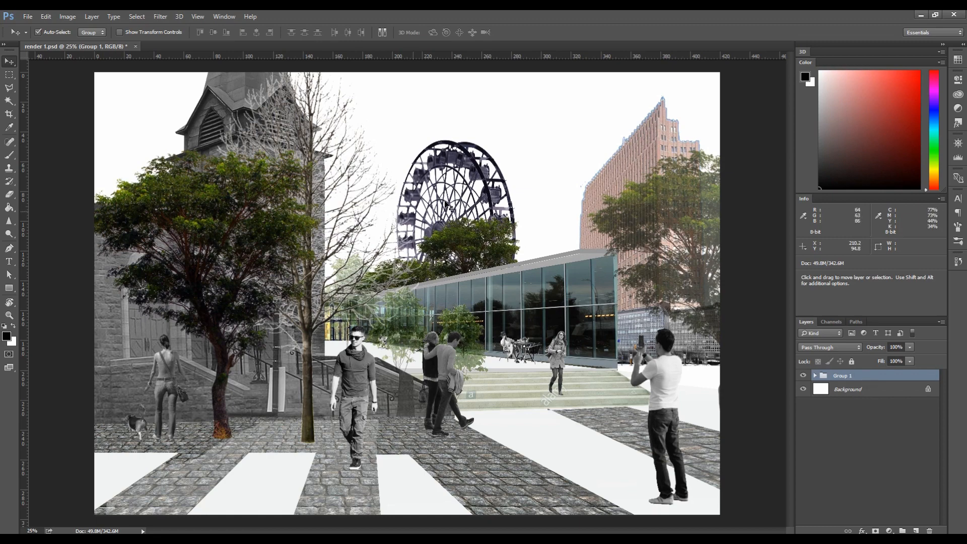
# Check the Image menu, then bring up Edit > Preferences > General.
pyautogui.click(67, 16)
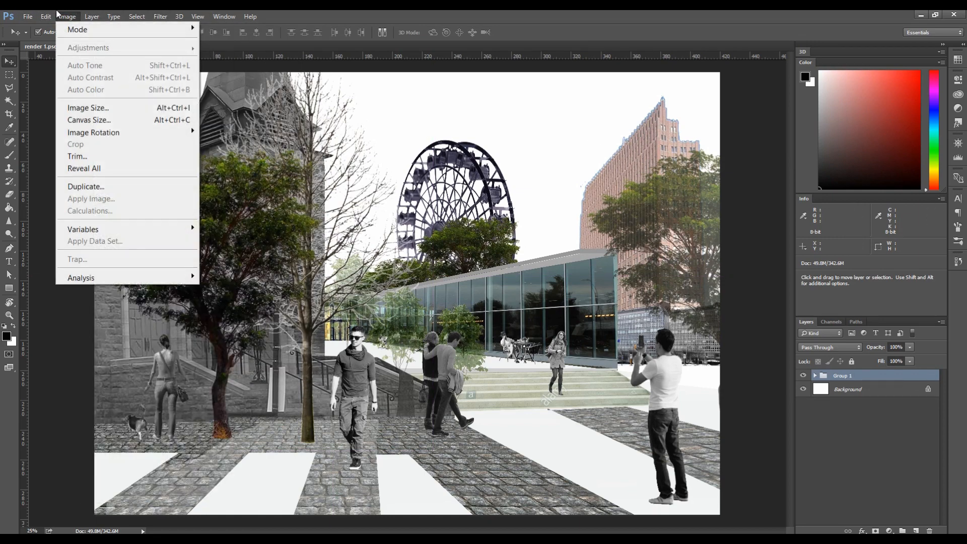
pyautogui.click(46, 16)
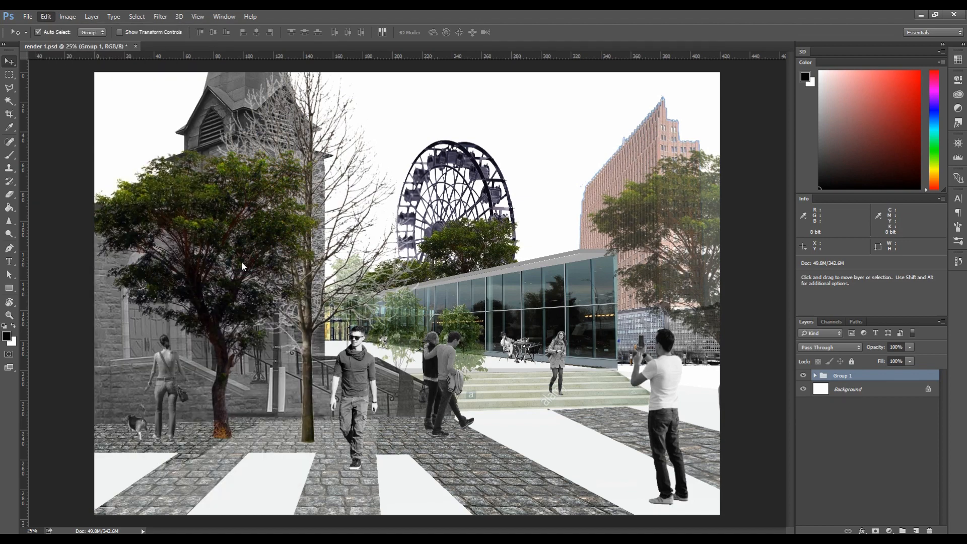
pyautogui.click(46, 16)
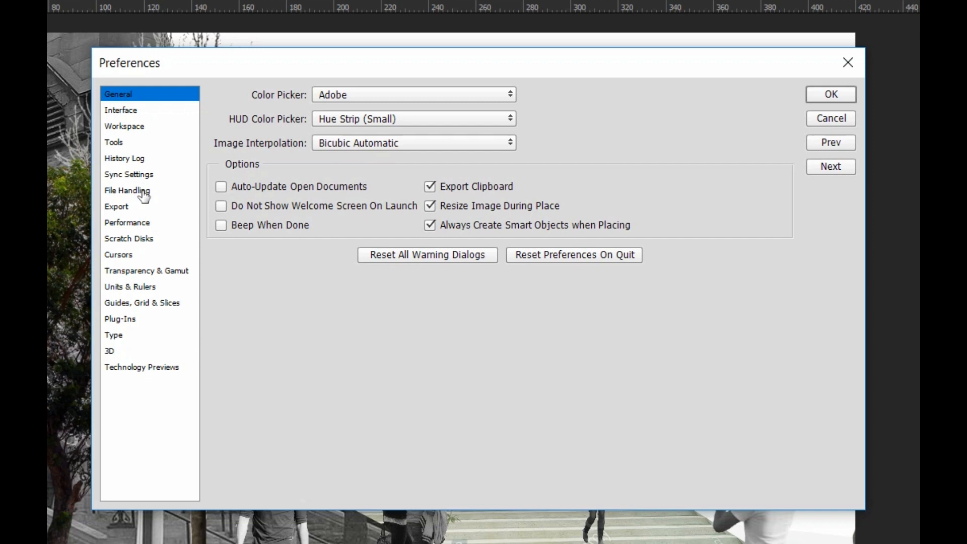
# Browse History Log and File Handling, then set Performance History States to 1000.
pyautogui.click(124, 158)
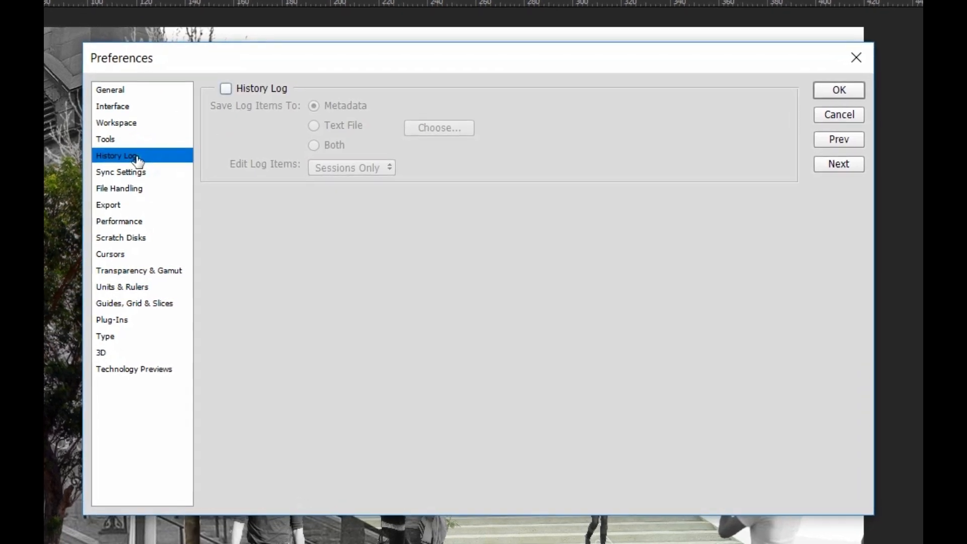
pyautogui.click(119, 189)
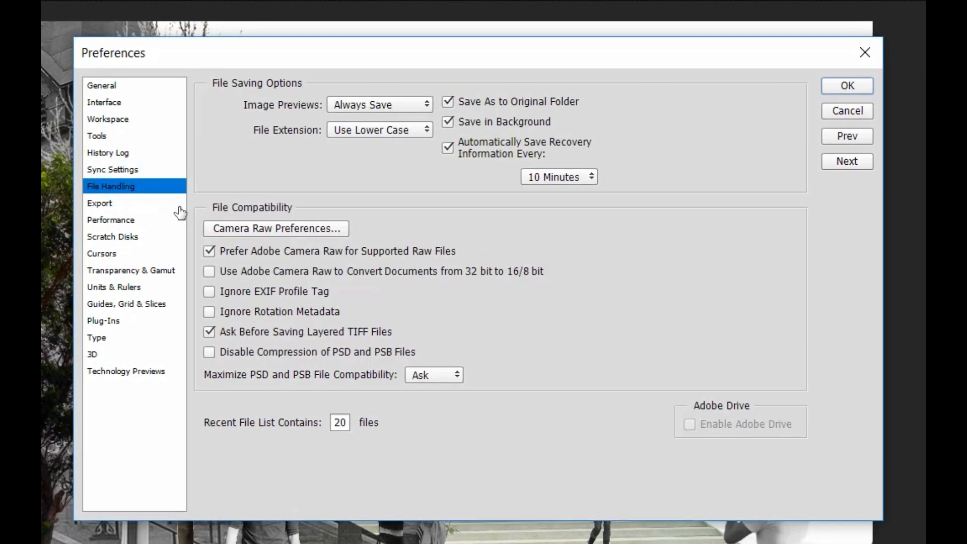
pyautogui.click(111, 221)
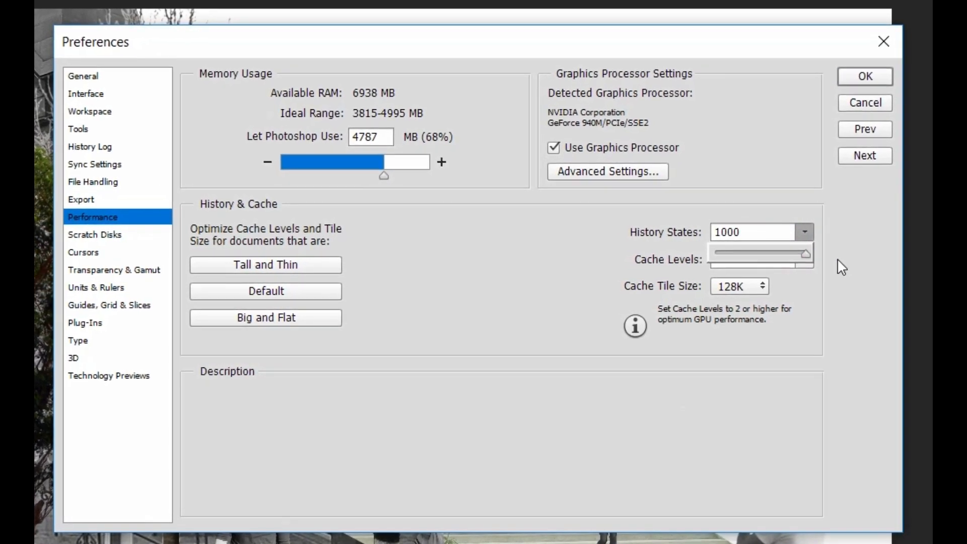
pyautogui.click(864, 76)
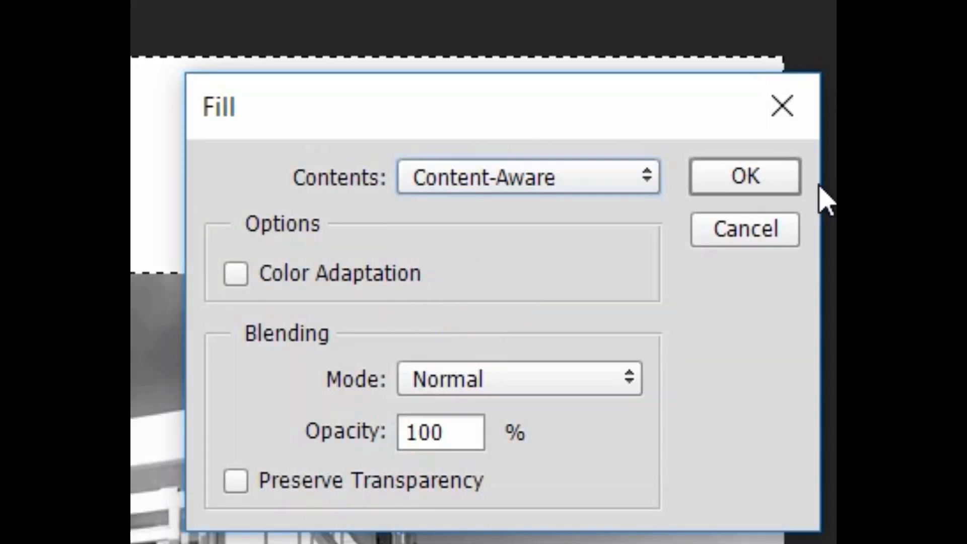
# Content-Aware fill the sky, then marquee-select the blank strip at the bottom.
pyautogui.click(743, 176)
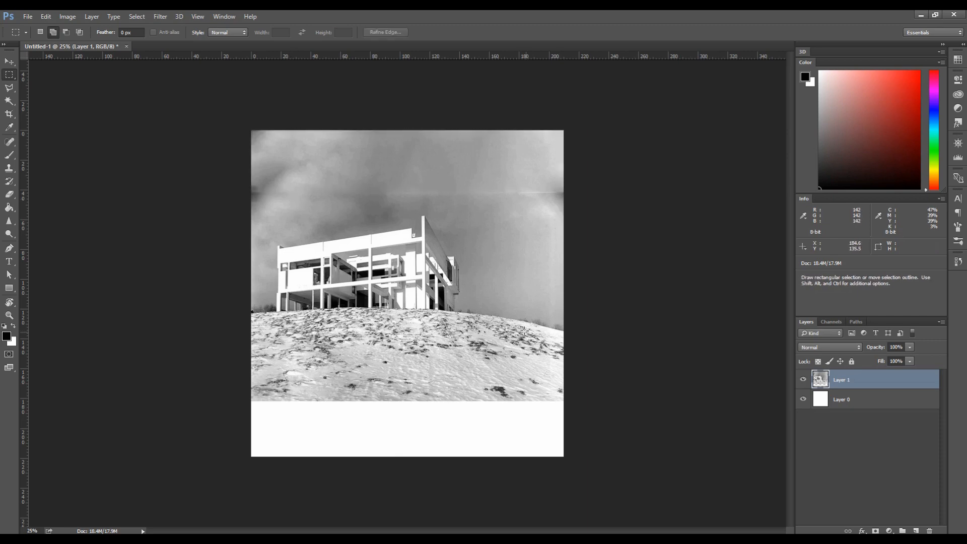
pyautogui.moveTo(252, 400); pyautogui.dragTo(562, 457)
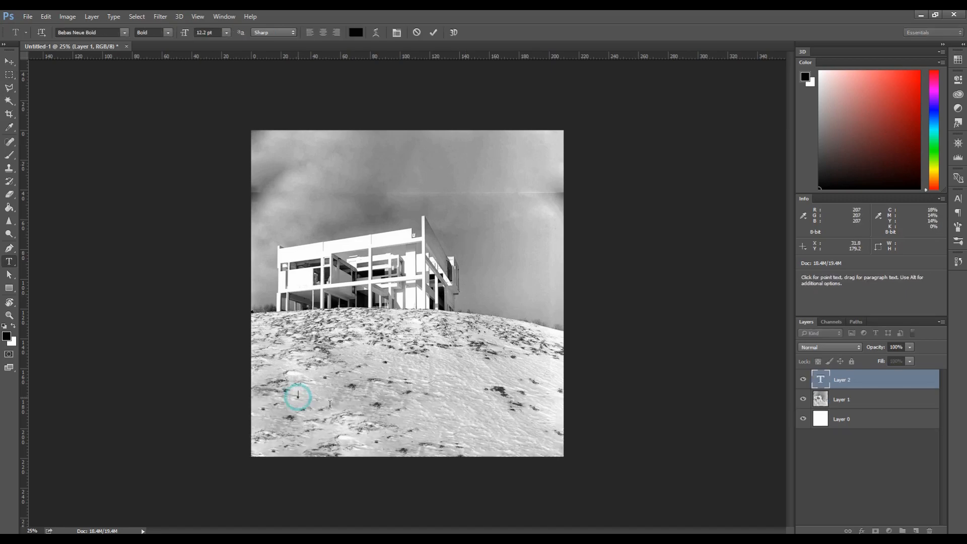
# Add the title 'PETER EISENMAN' and move it to the top of the house photo.
pyautogui.write('PETER EISENMAN')
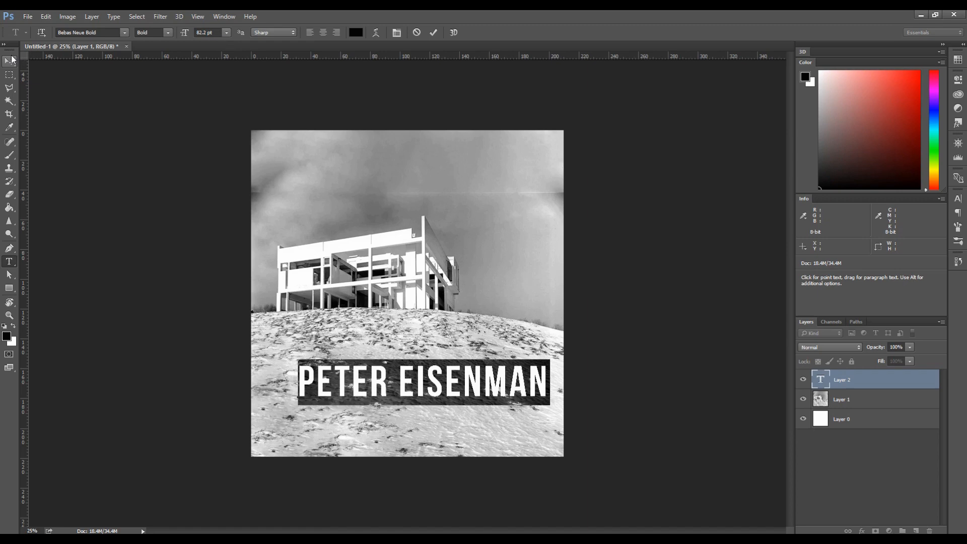
pyautogui.moveTo(407, 383); pyautogui.dragTo(407, 163)
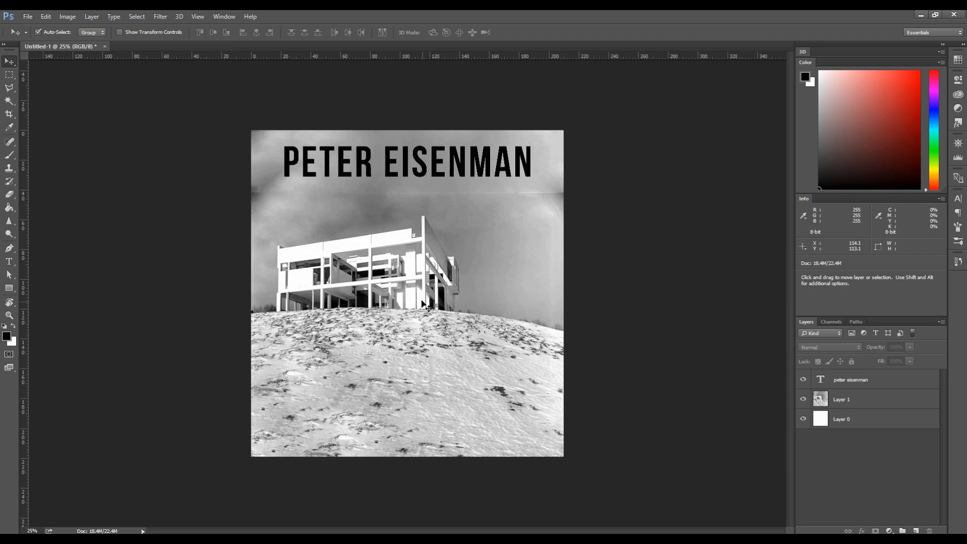
pyautogui.click(167, 46)
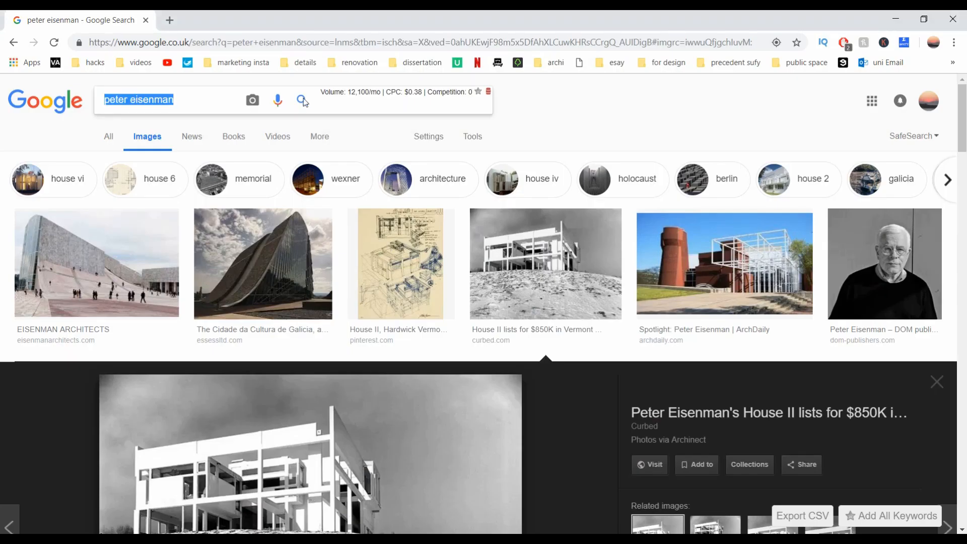
# Search Google Images for 'dark mountains' and pick a snowy mountain photo.
pyautogui.write('dark mountains')
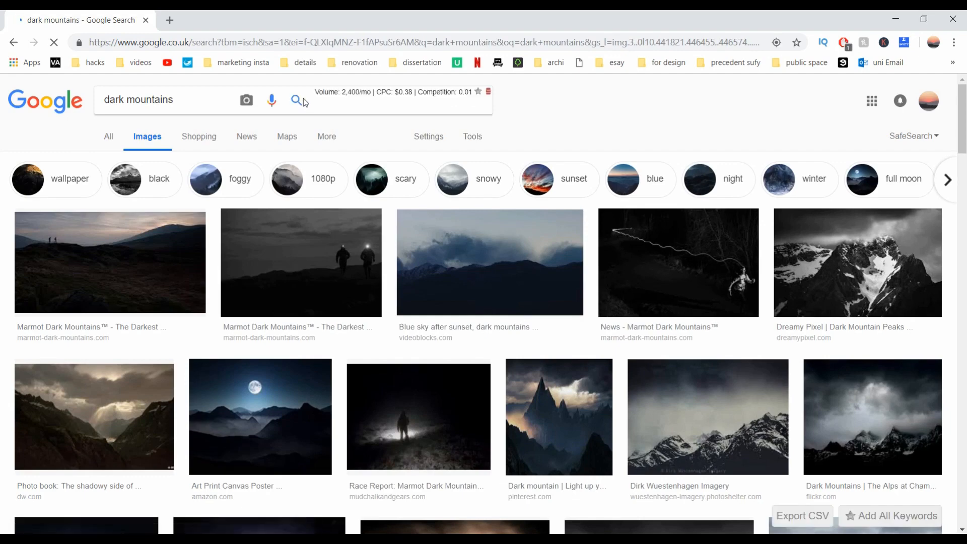
pyautogui.click(856, 262)
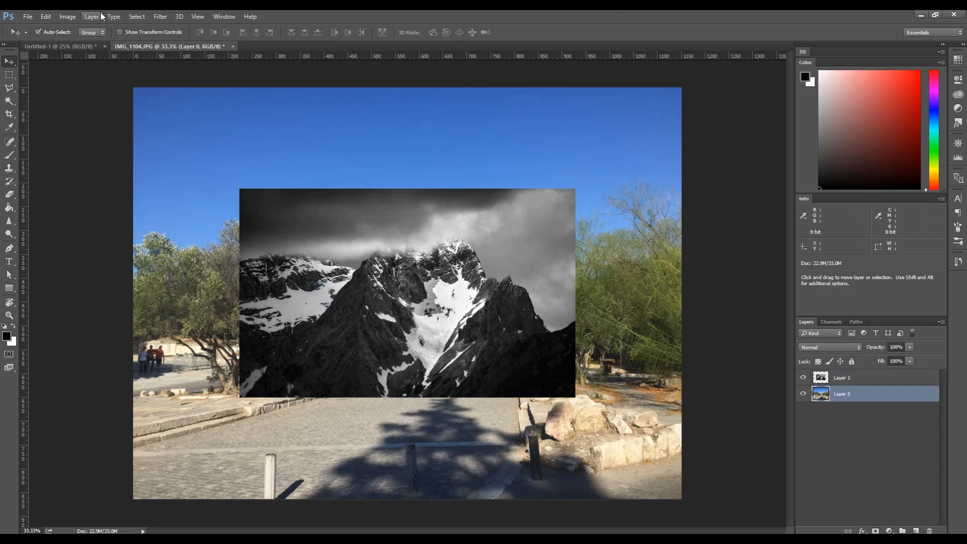
pyautogui.click(67, 16)
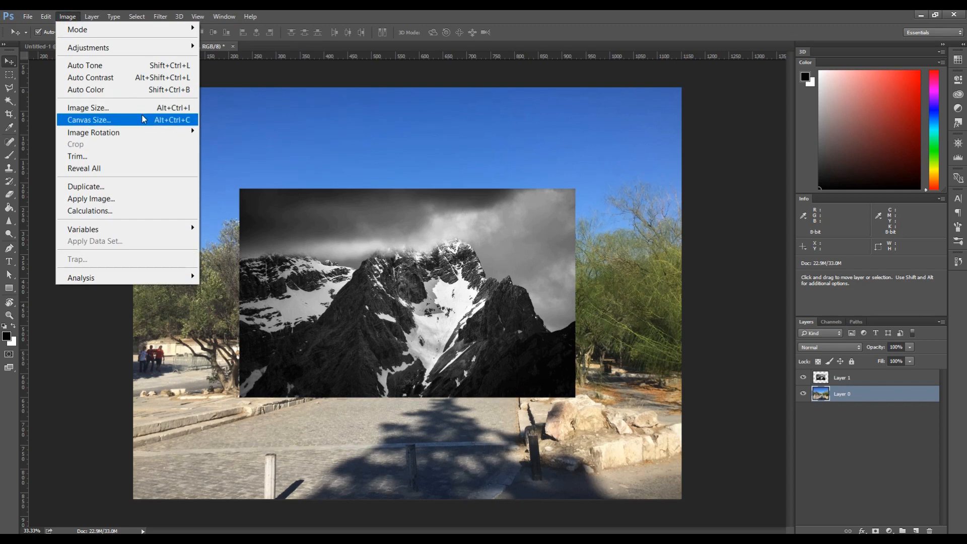
pyautogui.moveTo(93, 132)
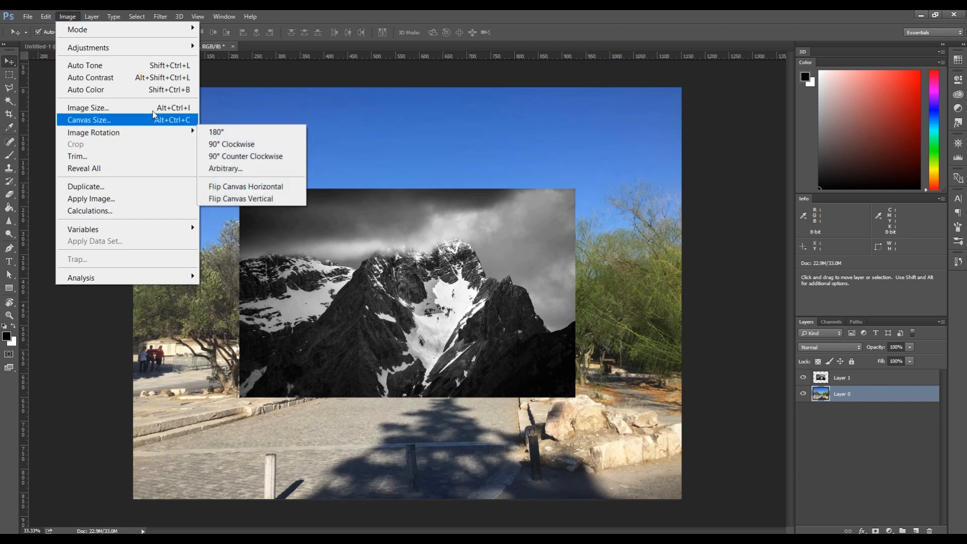
pyautogui.moveTo(89, 47)
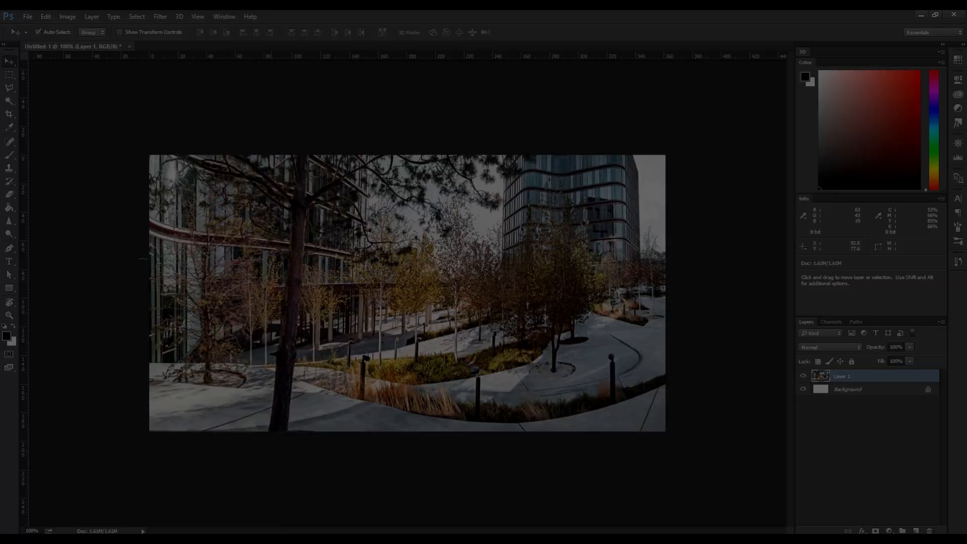
# Enter Free Transform (Ctrl+T) on the campus photo layer.
pyautogui.press('Ctrl+t')
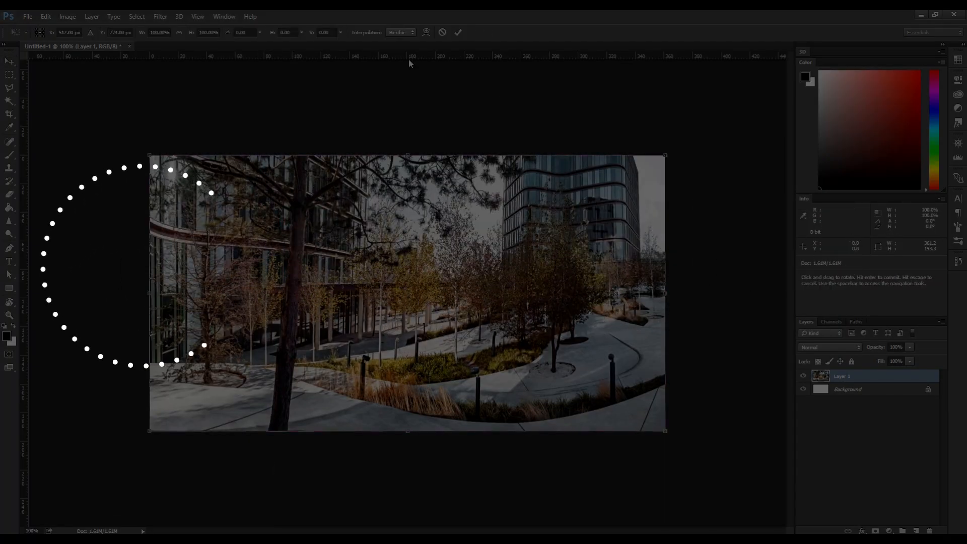